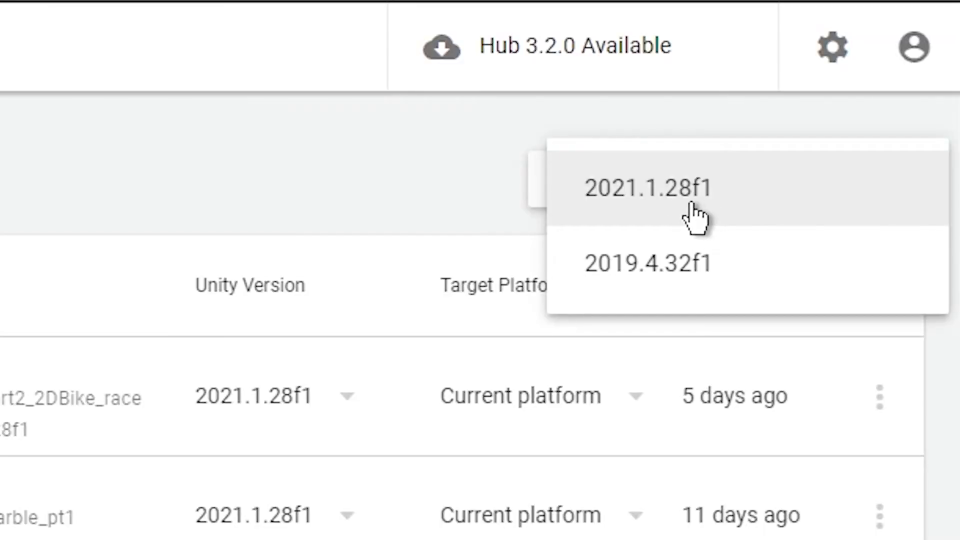
# Choose editor version 2021.1.28f1 so Marble_pt1 opens in the Unity editor
pyautogui.click(648, 188)
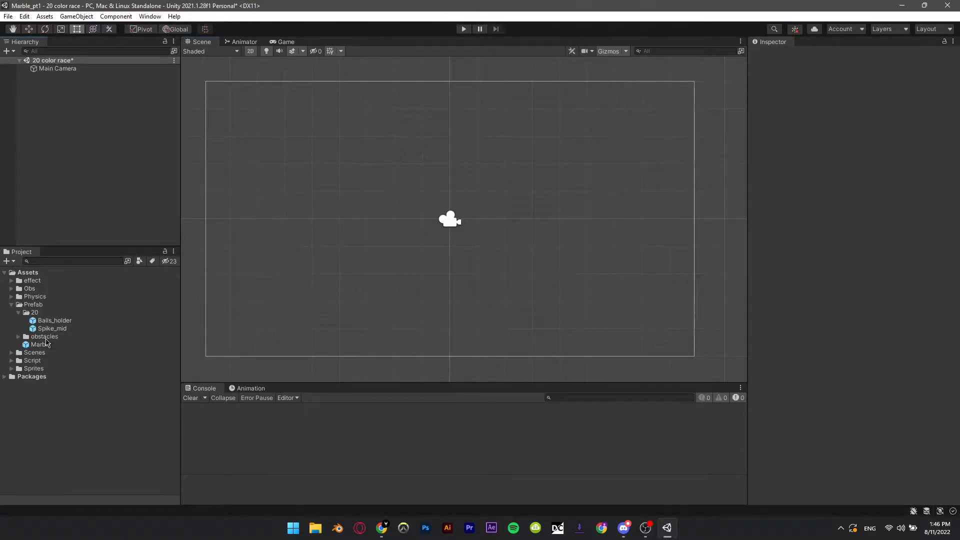
# Add the Marble and 'Circle with 4circles' obstacle, scale the Marble to 0.5 and collapse its components
pyautogui.click(18, 336)
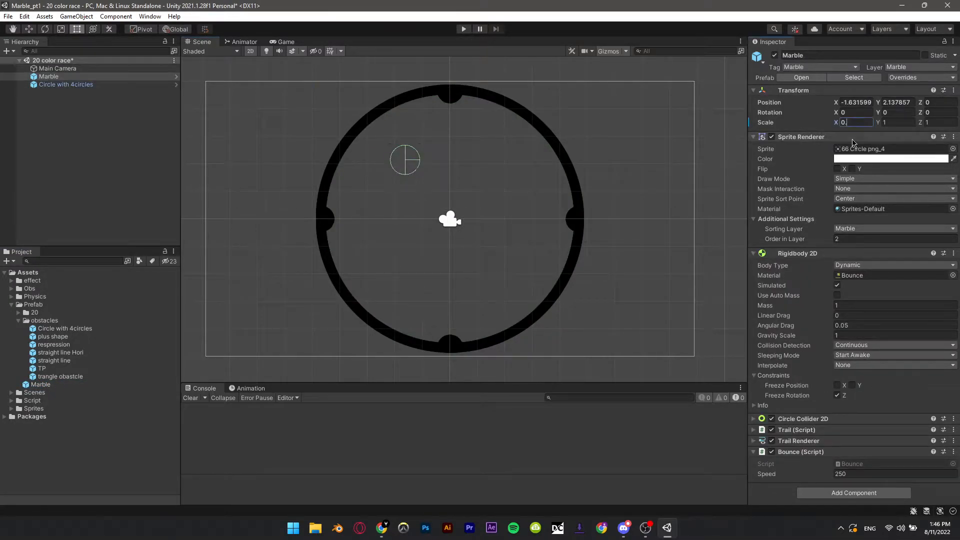
pyautogui.write('0.5')
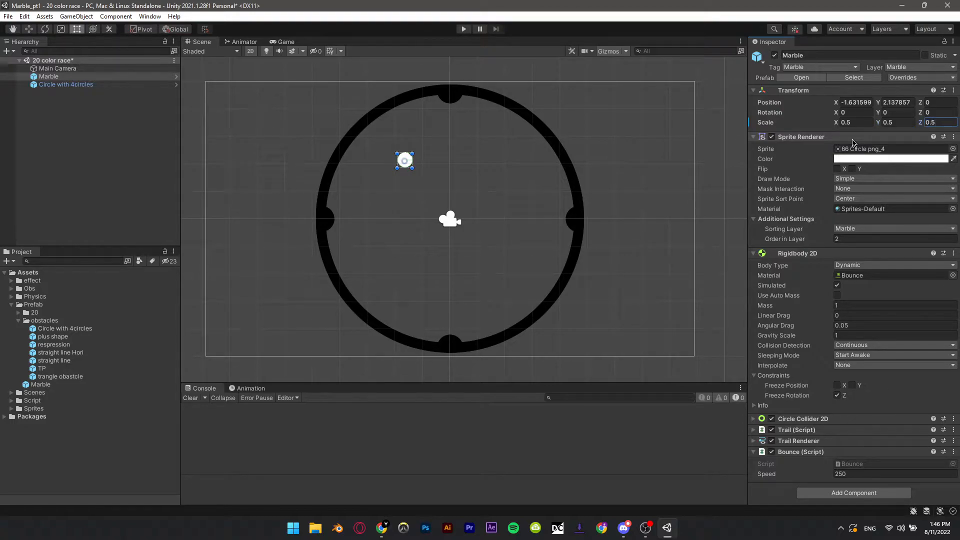
pyautogui.click(83, 130)
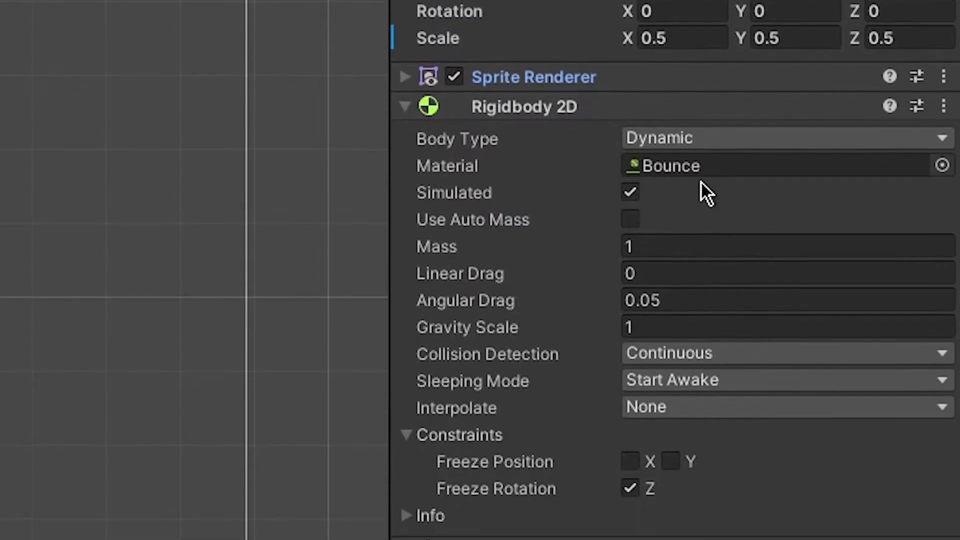
pyautogui.scroll(-3)
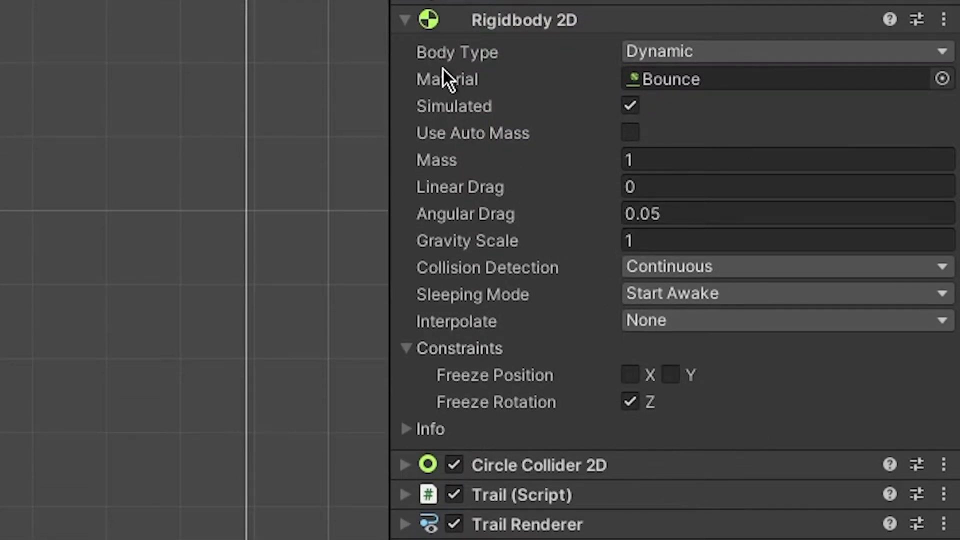
pyautogui.click(406, 20)
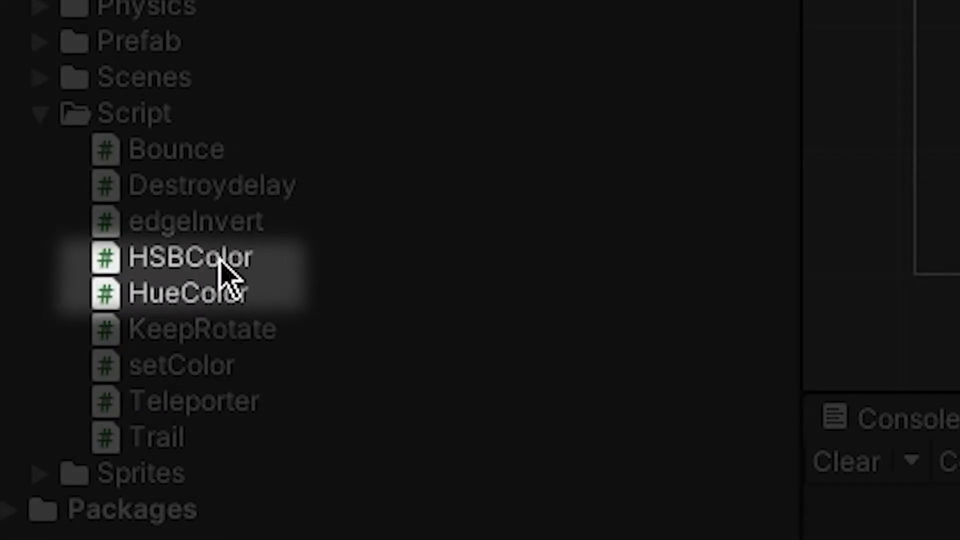
# Open the HSBColor script from the Script folder for editing
pyautogui.doubleClick(188, 258)
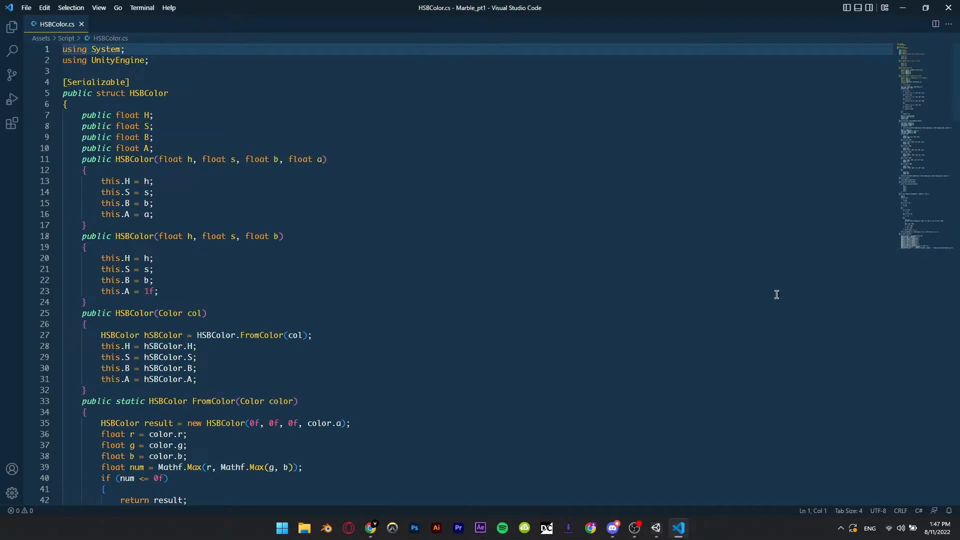
# Read through the HSBColor colour-conversion code before moving to HueColor.cs
pyautogui.scroll(-3)
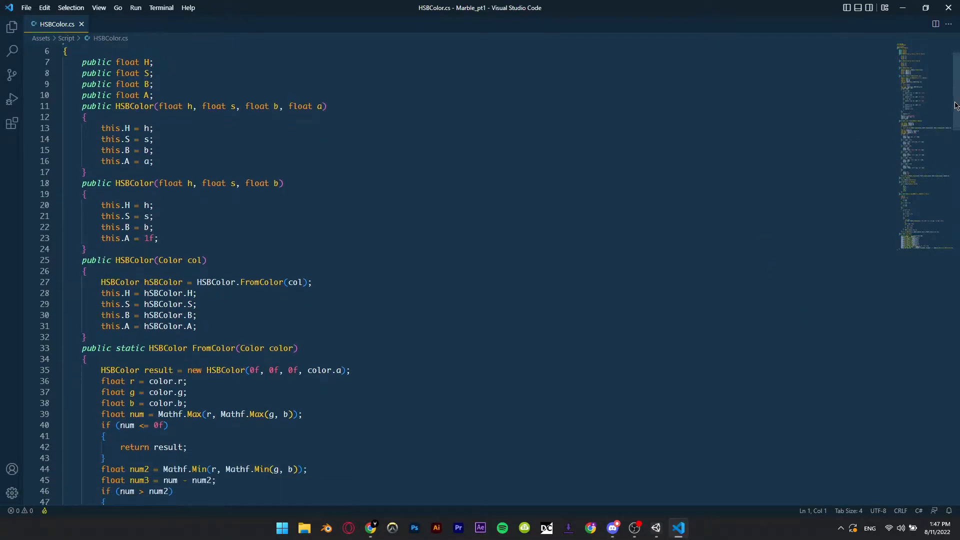
pyautogui.scroll(-3)
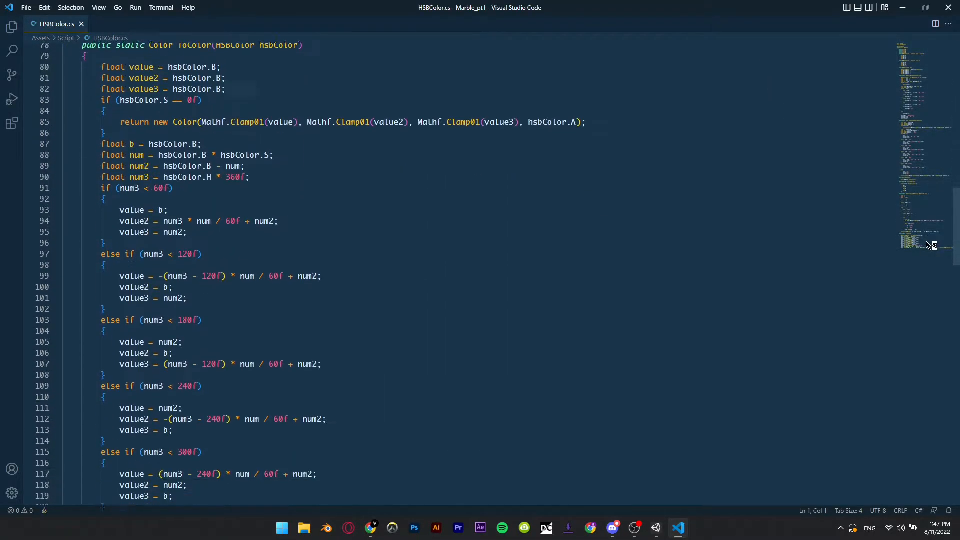
pyautogui.scroll(-3)
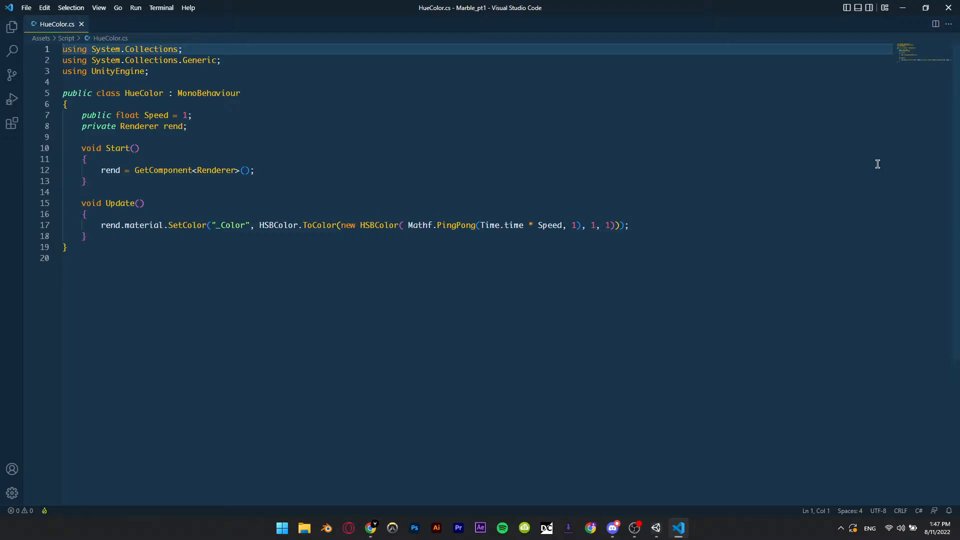
pyautogui.moveTo(872, 132)
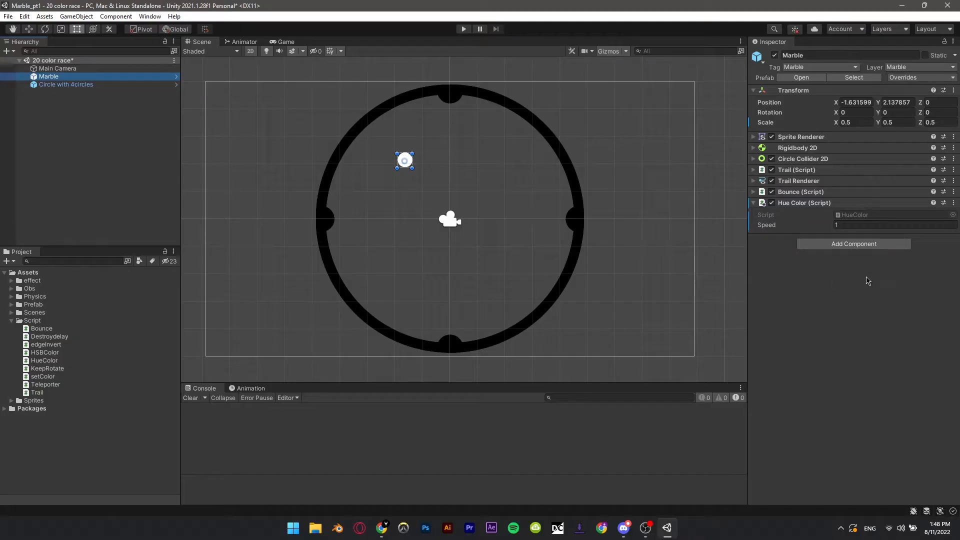
# Give the Marble's Hue Color script Speed 1.5 and run the scene to test the colour cycling
pyautogui.click(893, 224)
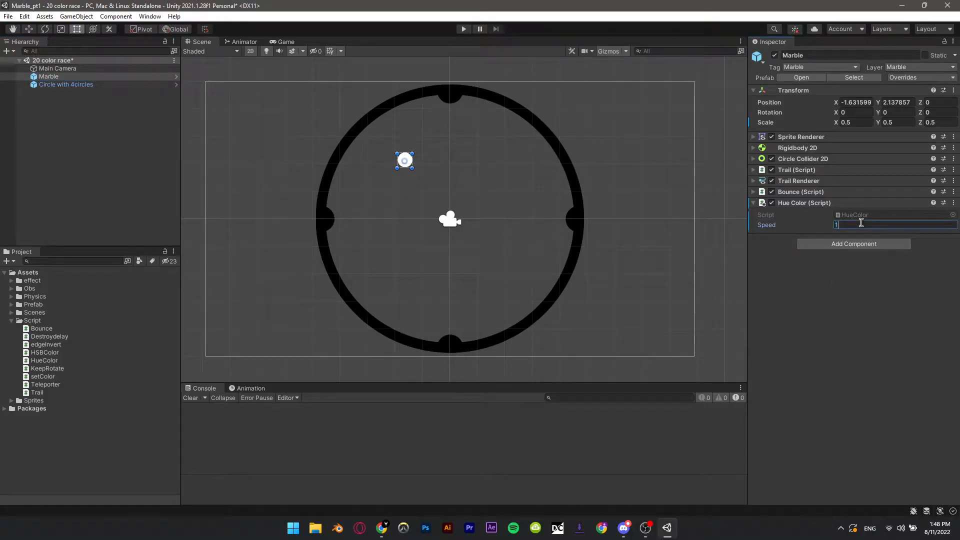
pyautogui.write('1.5')
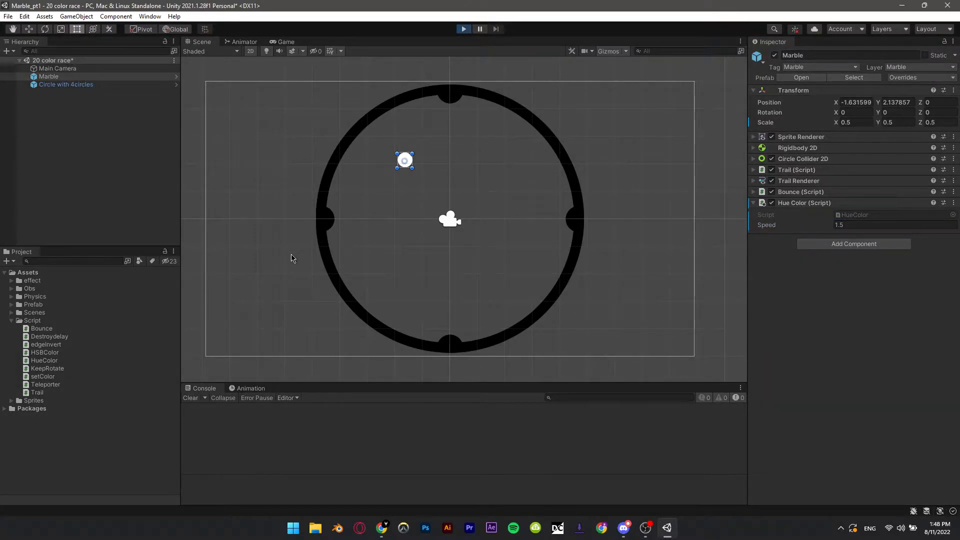
pyautogui.click(463, 28)
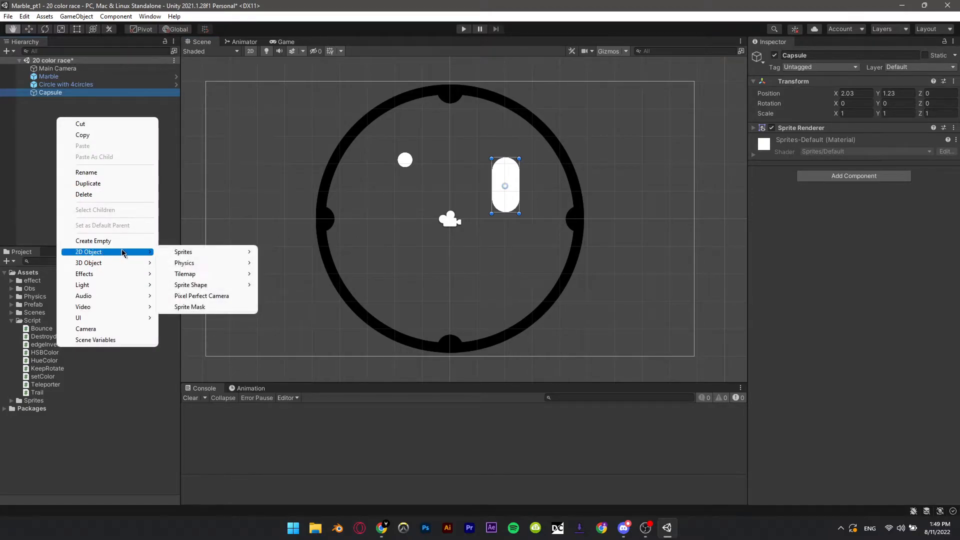
pyautogui.moveTo(183, 252)
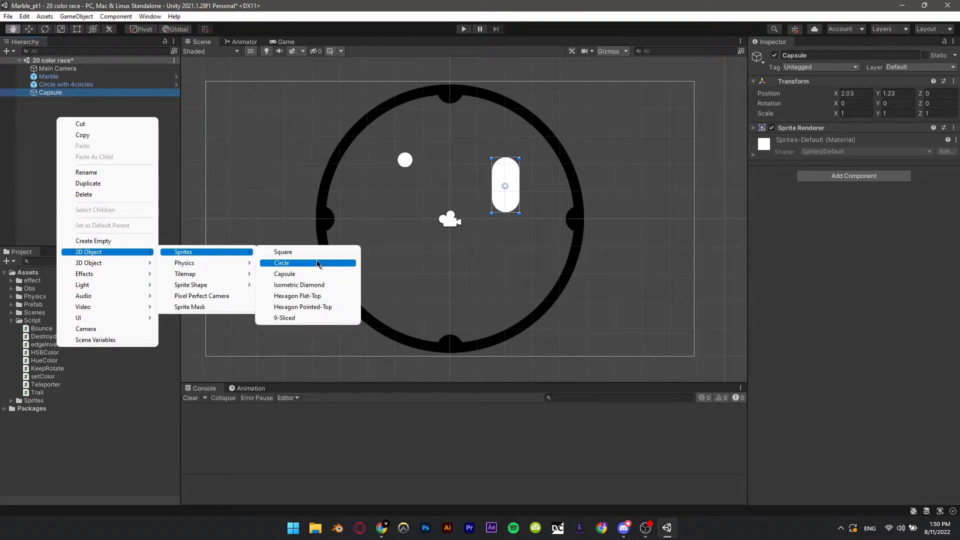
# Add a Circle sprite below the Capsule and set the Capsule's hue cycling Speed to 0.5
pyautogui.click(282, 262)
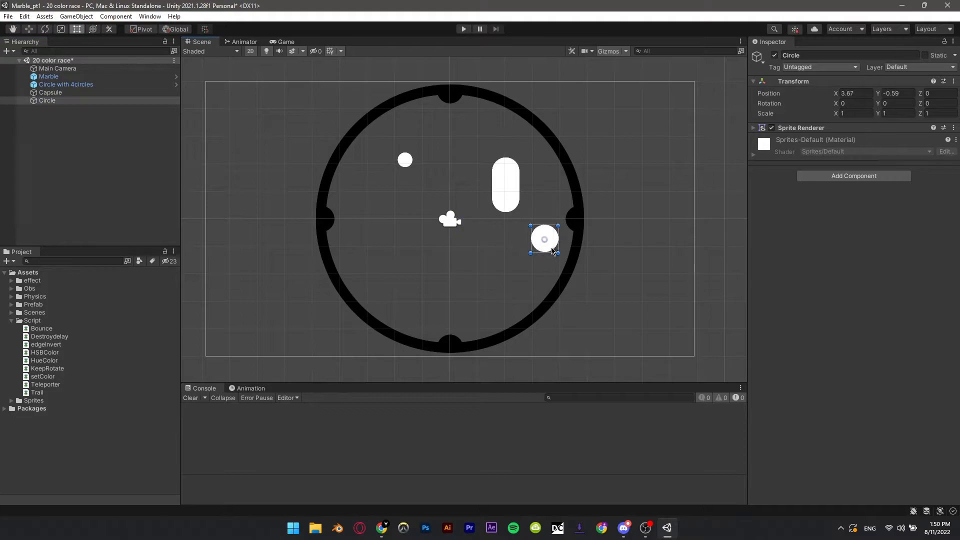
pyautogui.moveTo(544, 238); pyautogui.dragTo(504, 254)
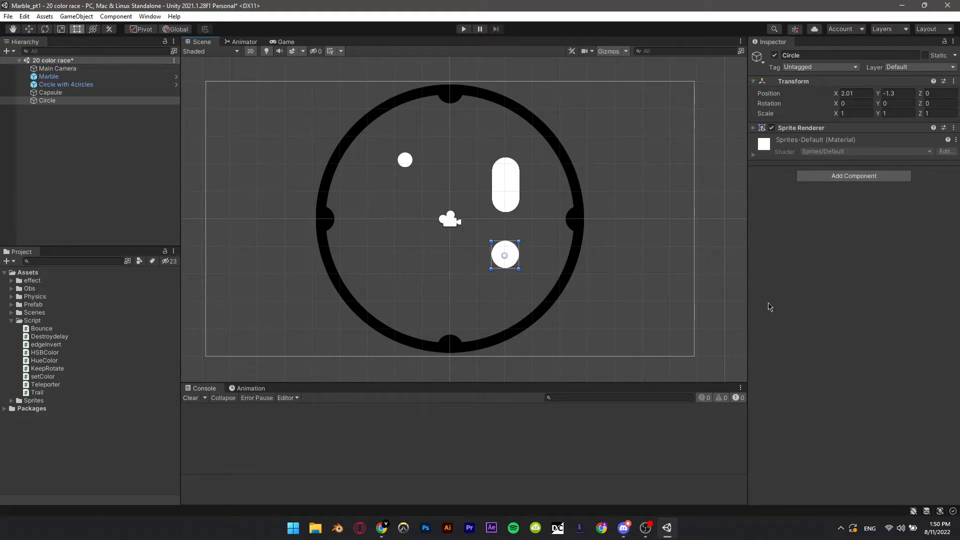
pyautogui.moveTo(42, 362)
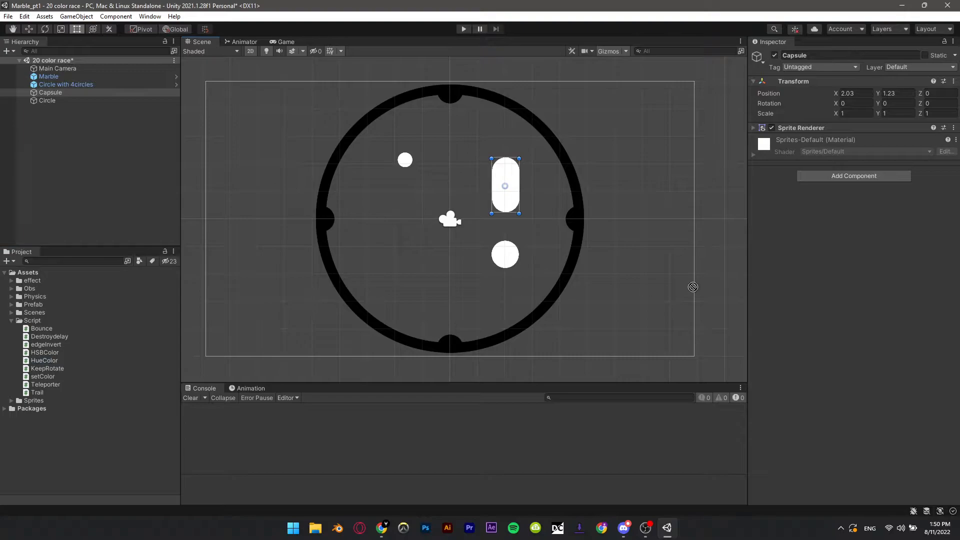
pyautogui.click(854, 175)
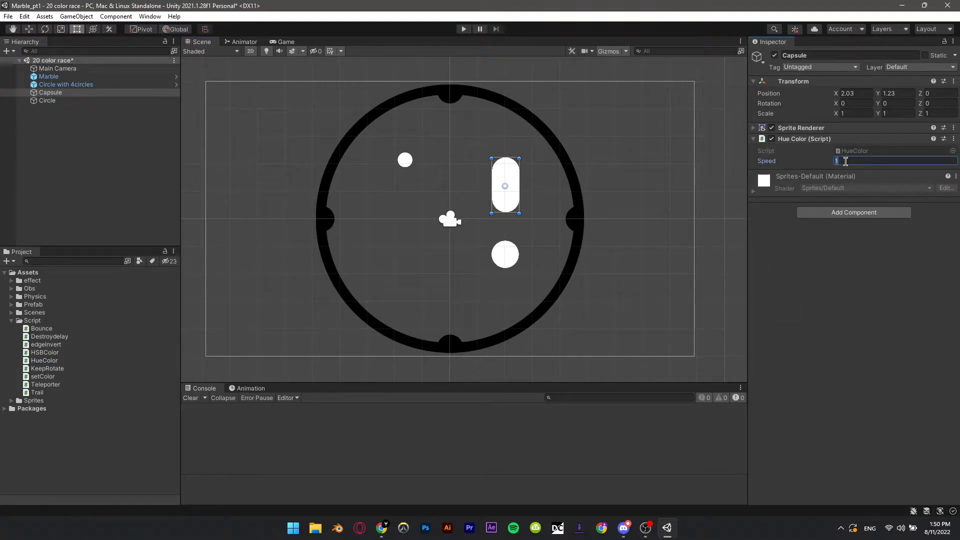
pyautogui.write('0.5')
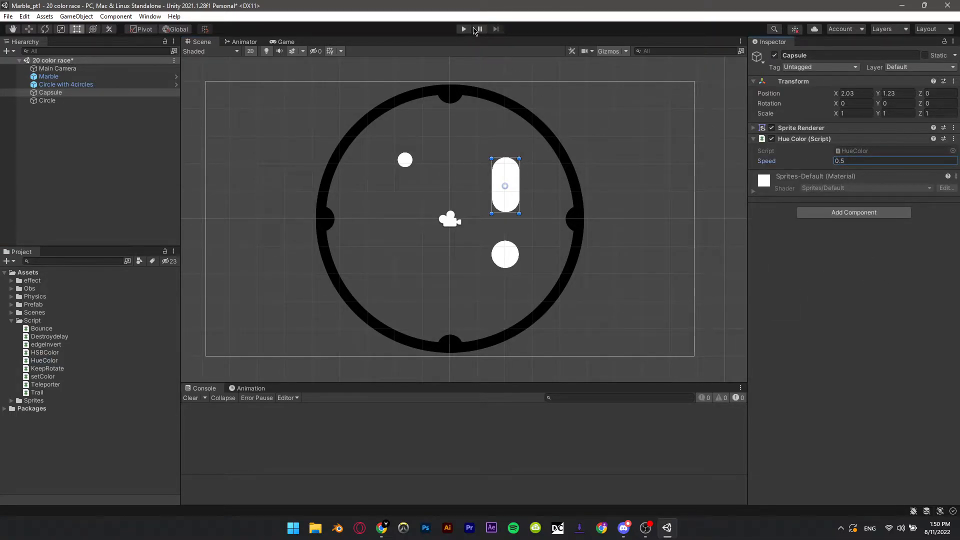
# Play-test the colour cycling, then delete the Capsule and Circle test shapes
pyautogui.click(464, 28)
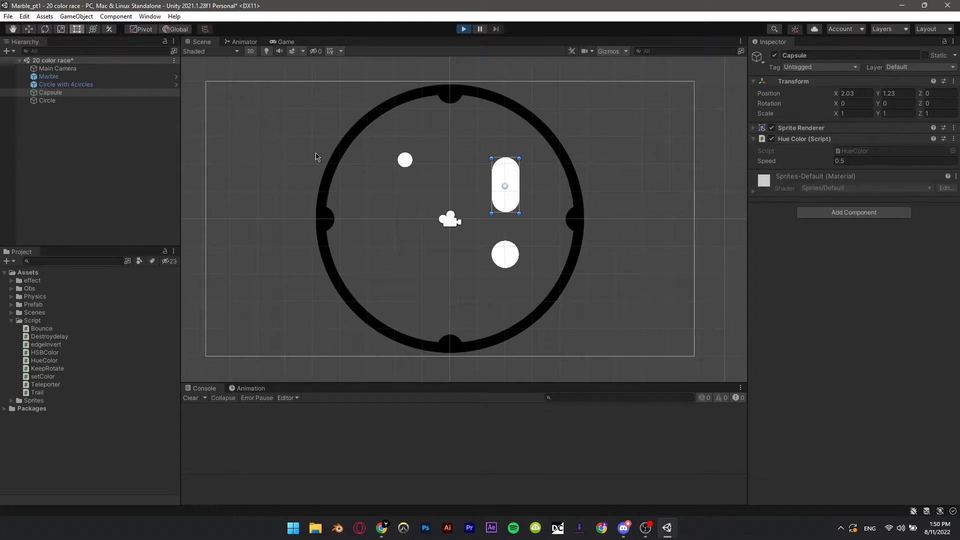
pyautogui.click(463, 28)
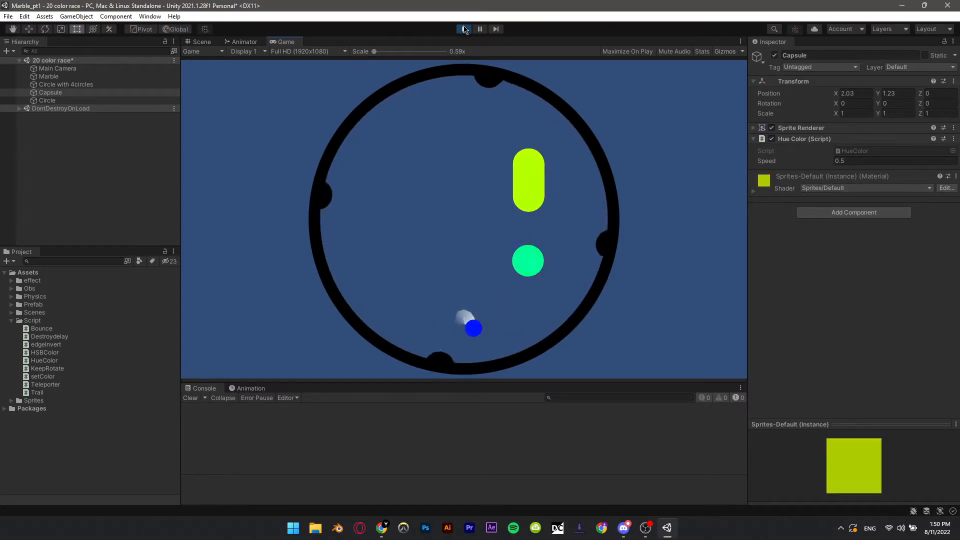
pyautogui.click(464, 28)
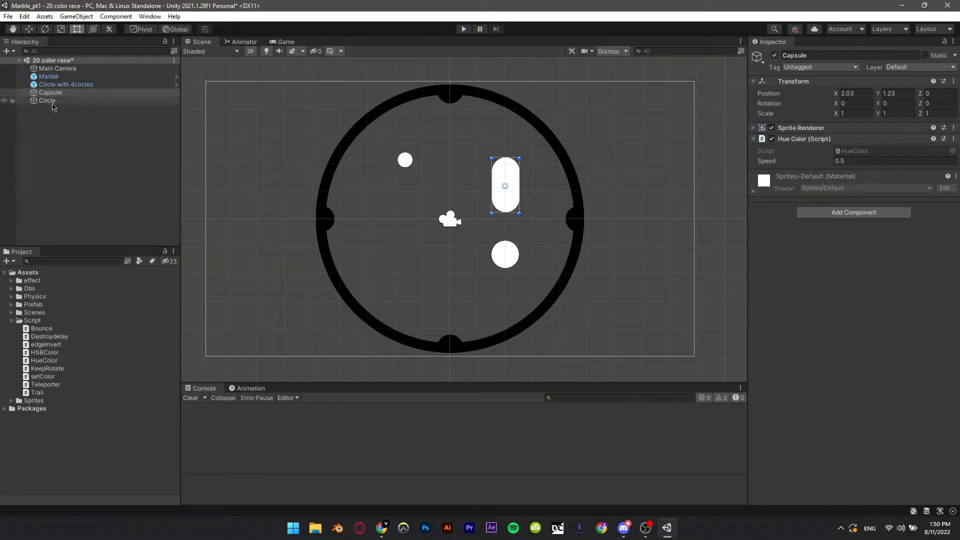
pyautogui.rightClick(46, 100)
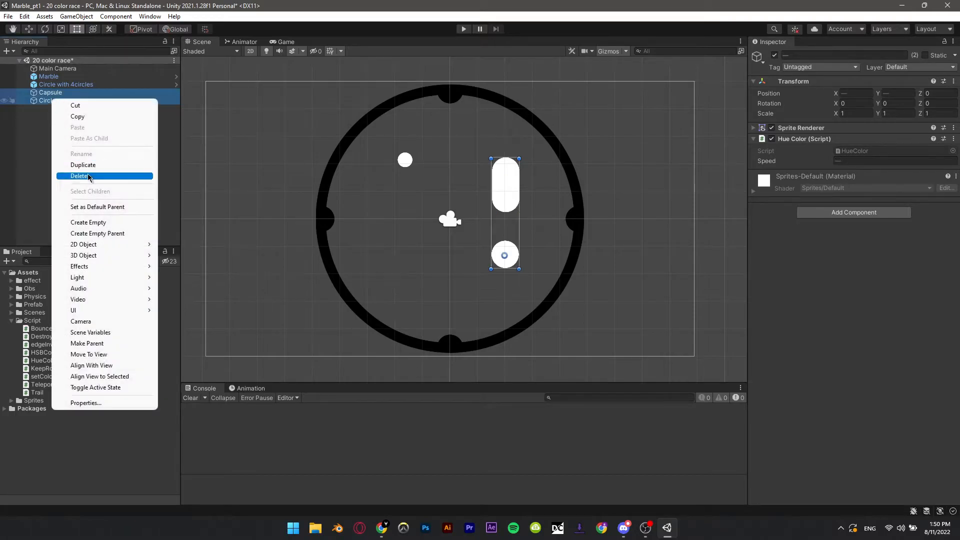
pyautogui.click(80, 175)
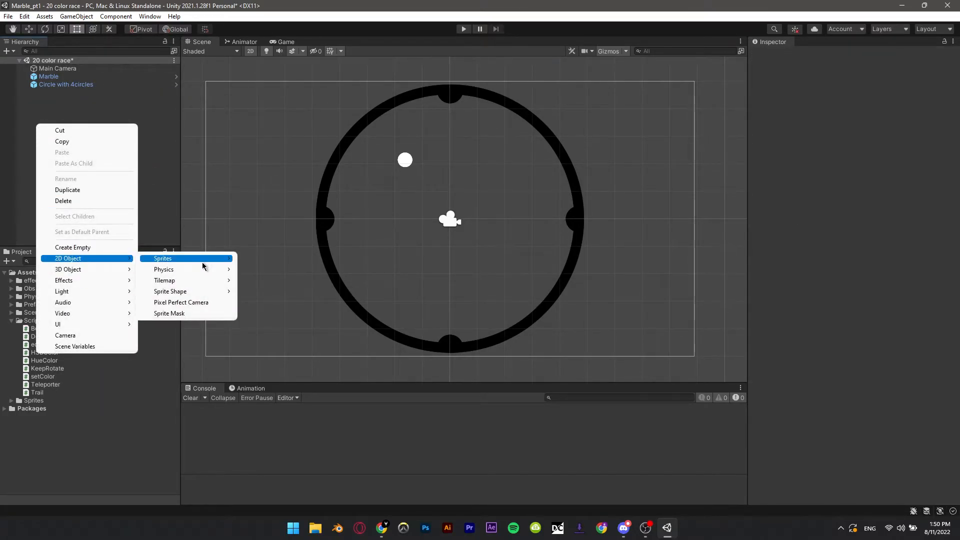
# Create a square named Spawner at position 0, 3.05 with a teal colour and begin adding a component
pyautogui.click(162, 258)
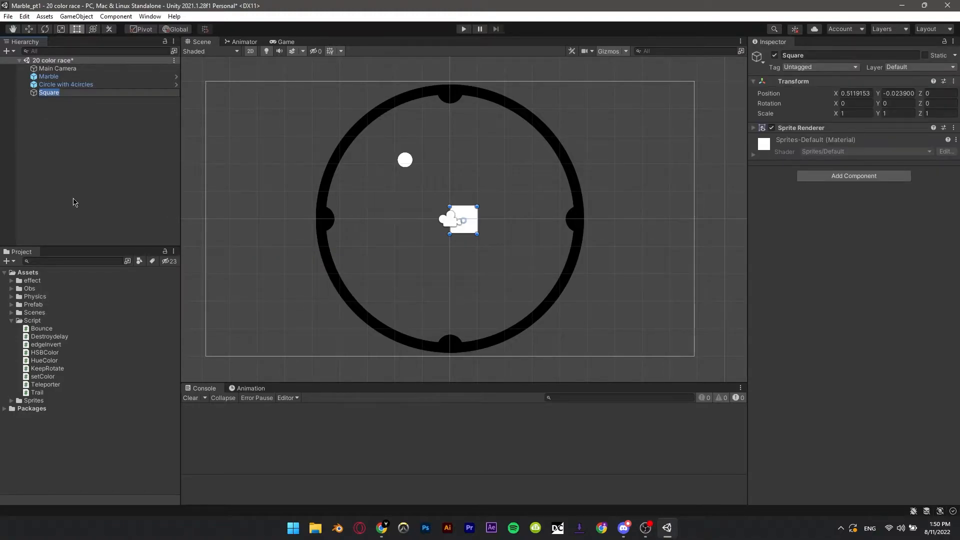
pyautogui.write('Spawner')
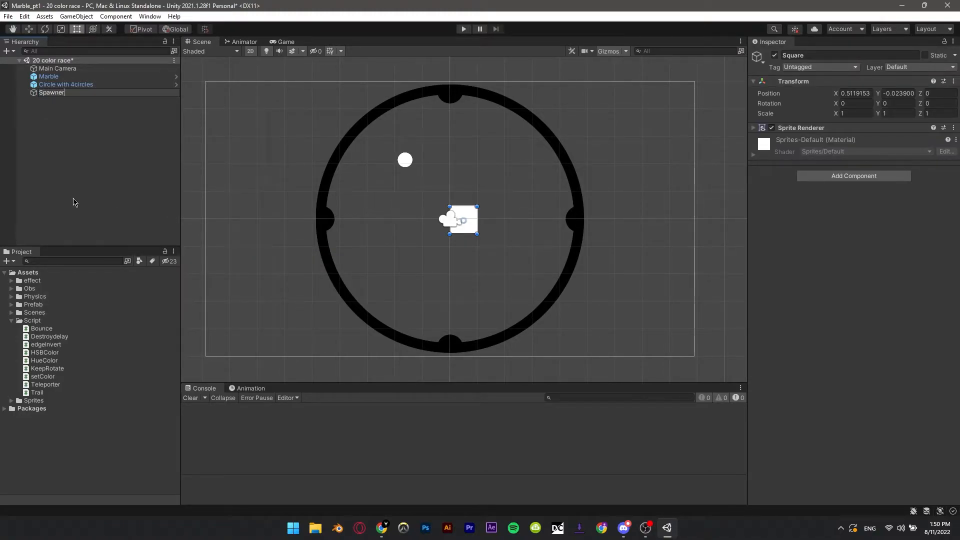
pyautogui.click(52, 92)
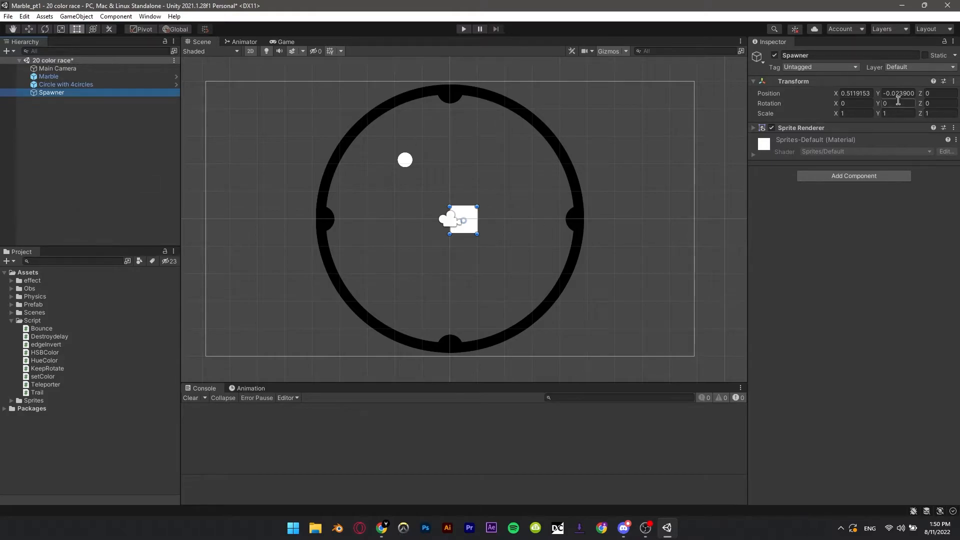
pyautogui.write('0')
pyautogui.write('3.05')
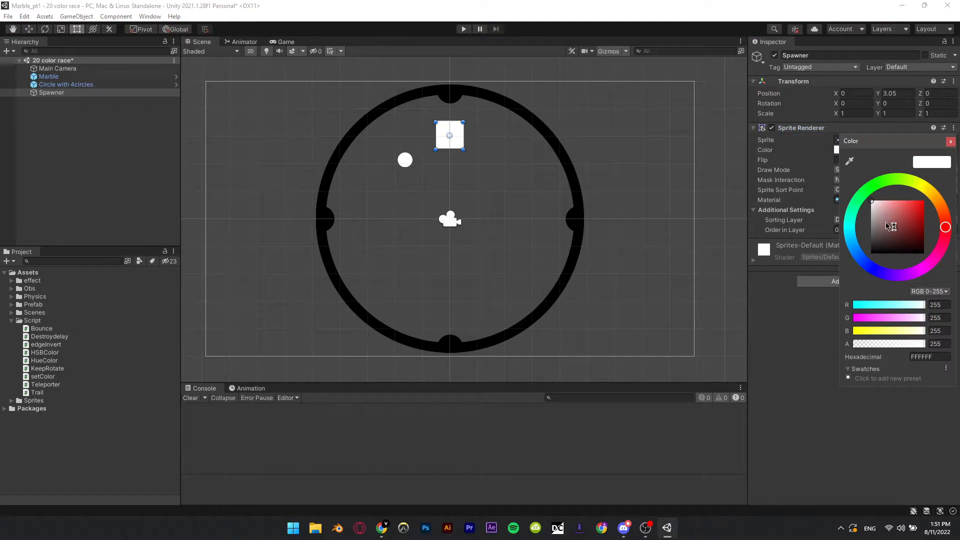
pyautogui.click(912, 213)
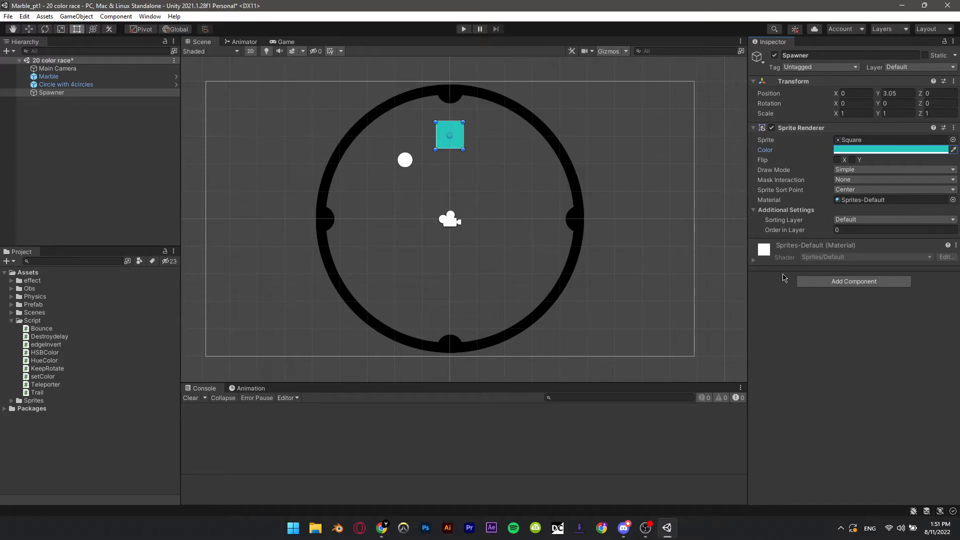
pyautogui.click(854, 281)
pyautogui.write('Spawne')
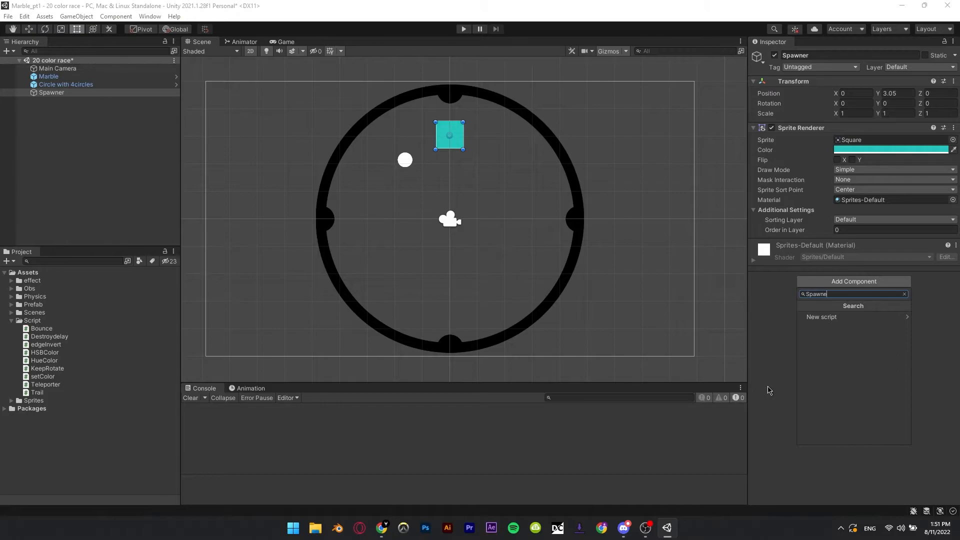
# Review the Spawner script's SpawnBall method in VS Code and return to the Unity editor
pyautogui.click(667, 528)
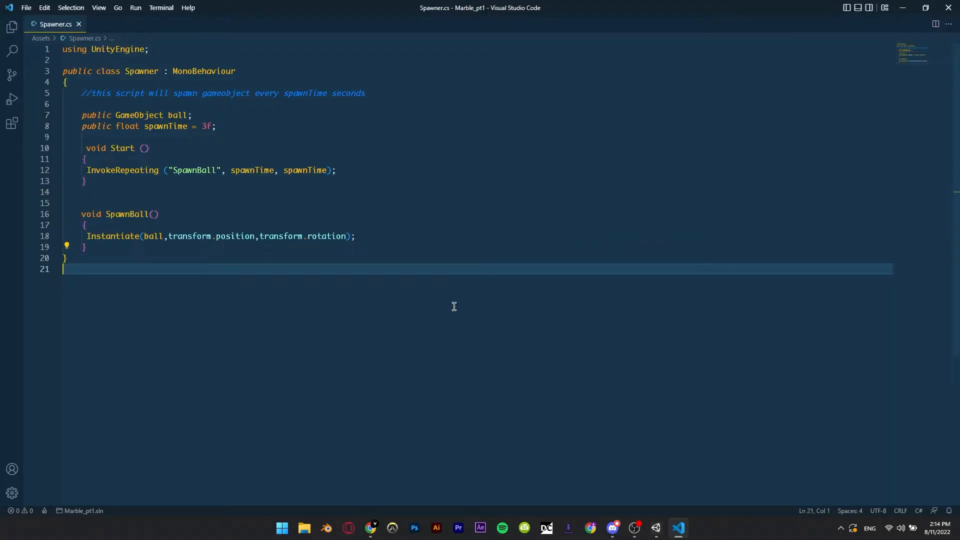
pyautogui.click(95, 225)
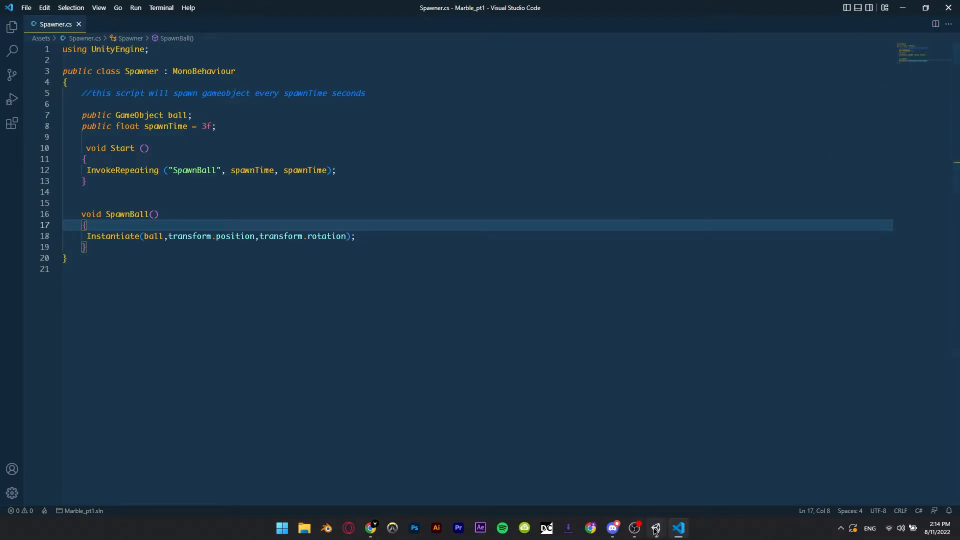
pyautogui.click(656, 528)
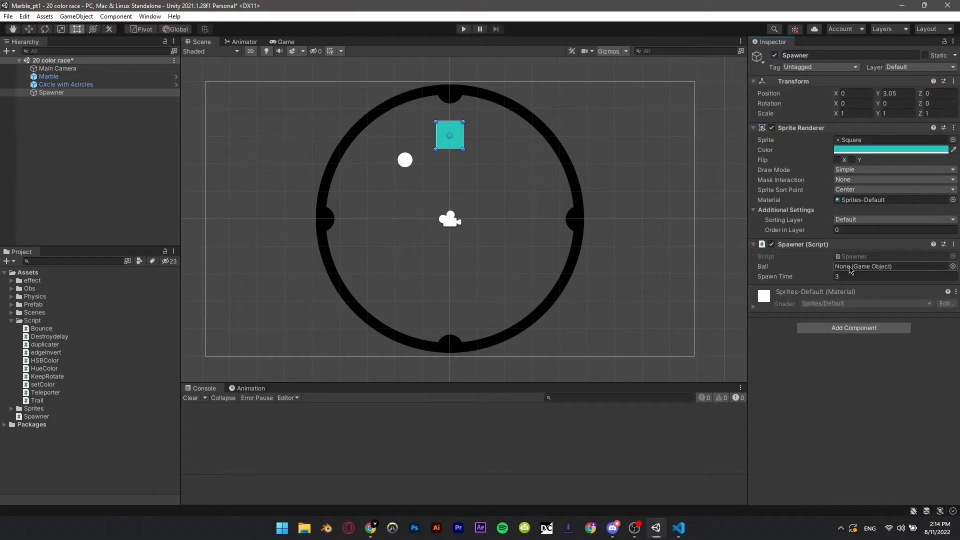
# Assign the Marble to the Spawner's Ball slot and set its Order in Layer to 10
pyautogui.click(48, 76)
pyautogui.write('10')
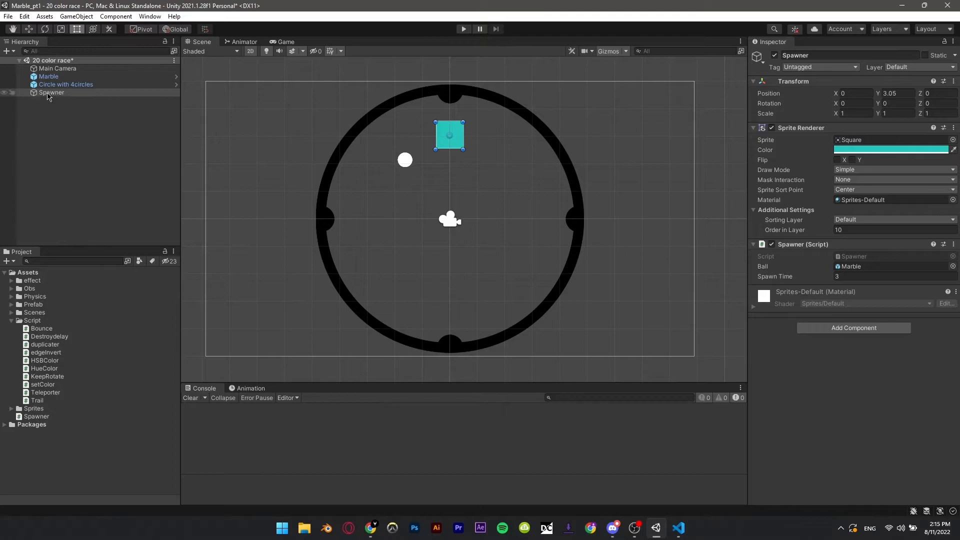
pyautogui.click(52, 92)
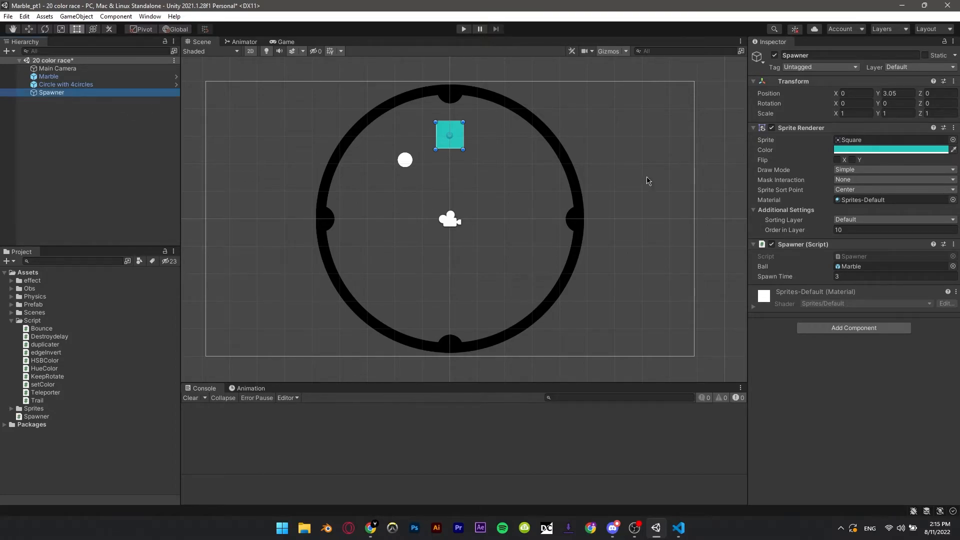
pyautogui.moveTo(576, 180)
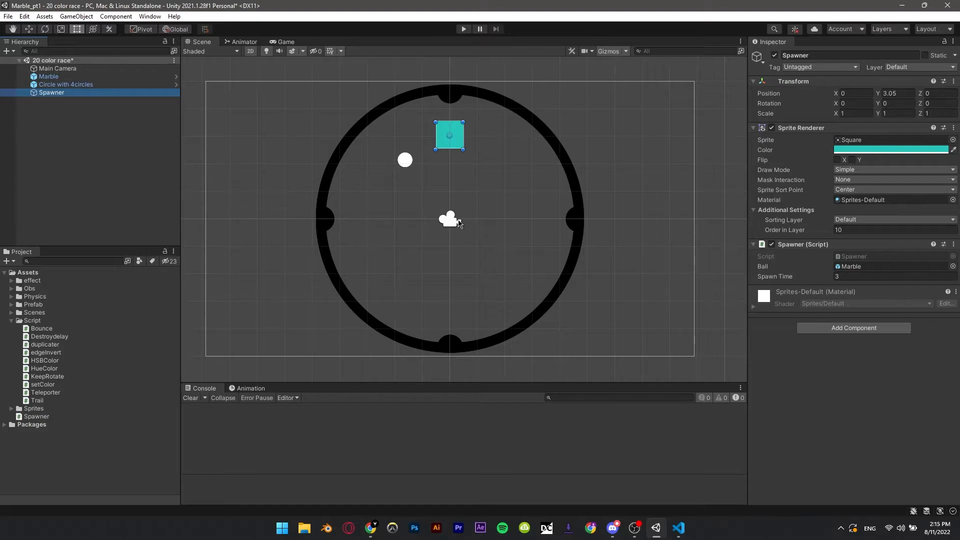
pyautogui.moveTo(417, 447)
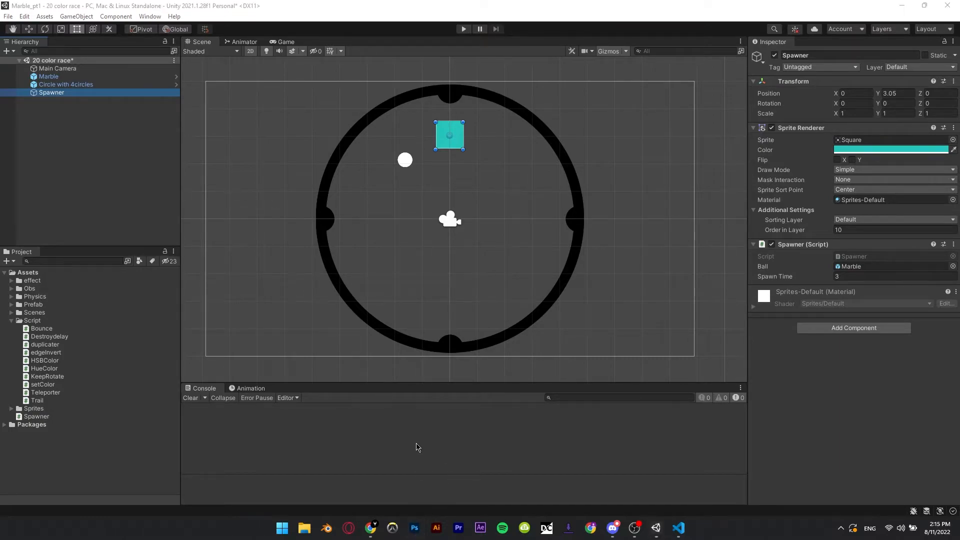
# Create a 400x400 px Photoshop document and draw a many-sided round polygon head
pyautogui.click(414, 528)
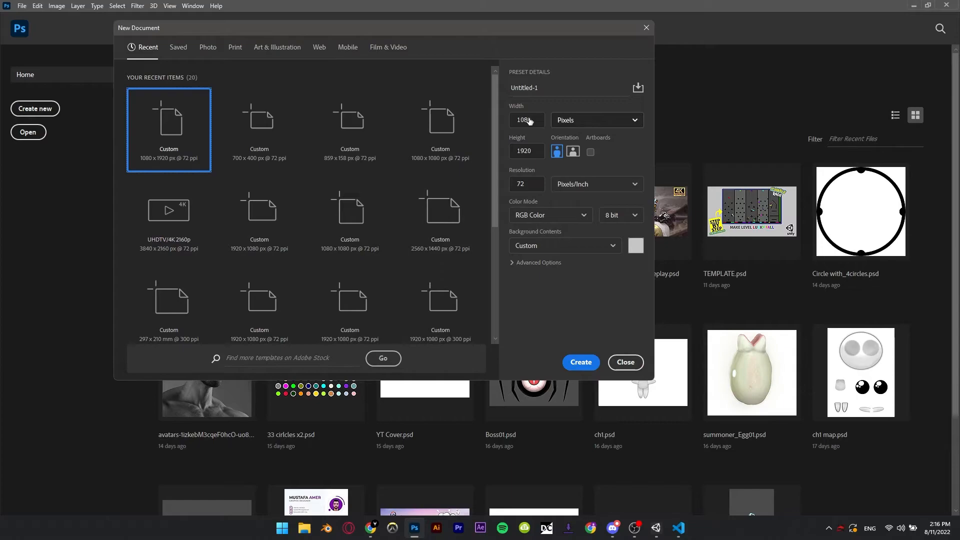
pyautogui.write('400')
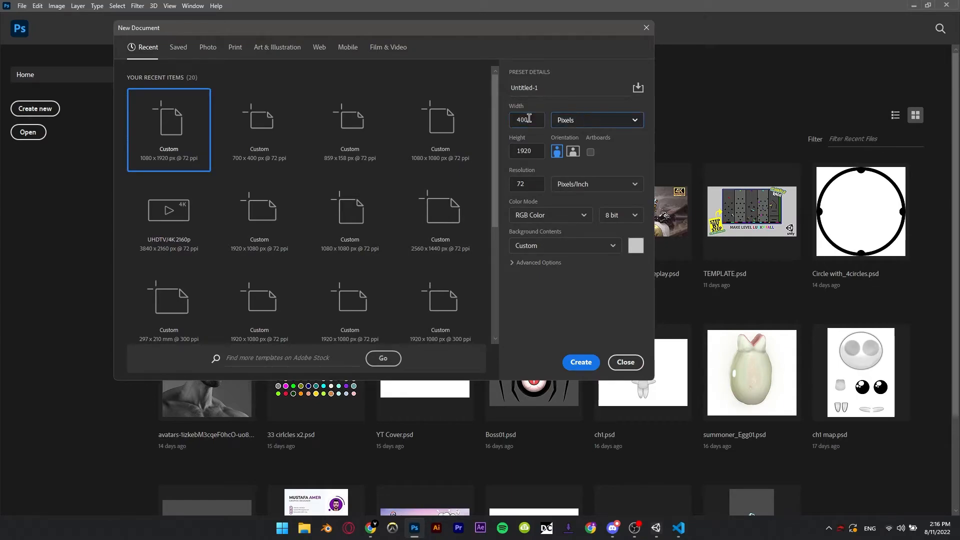
pyautogui.click(581, 363)
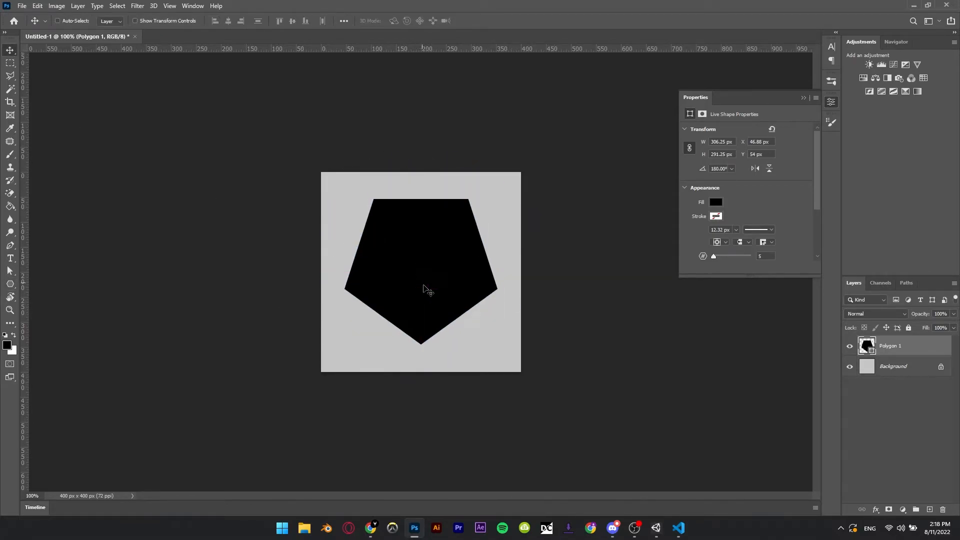
pyautogui.press('Ctrl+t')
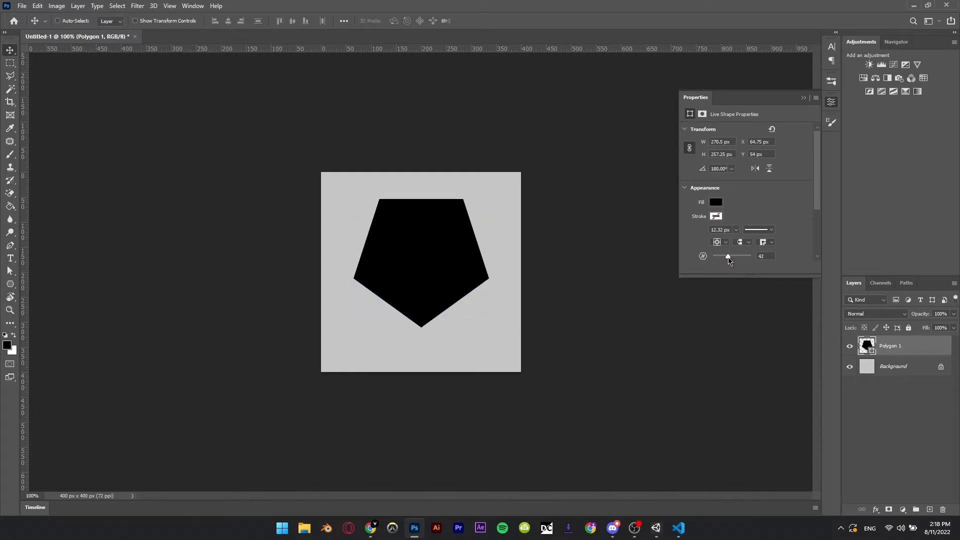
pyautogui.moveTo(728, 256); pyautogui.dragTo(716, 256)
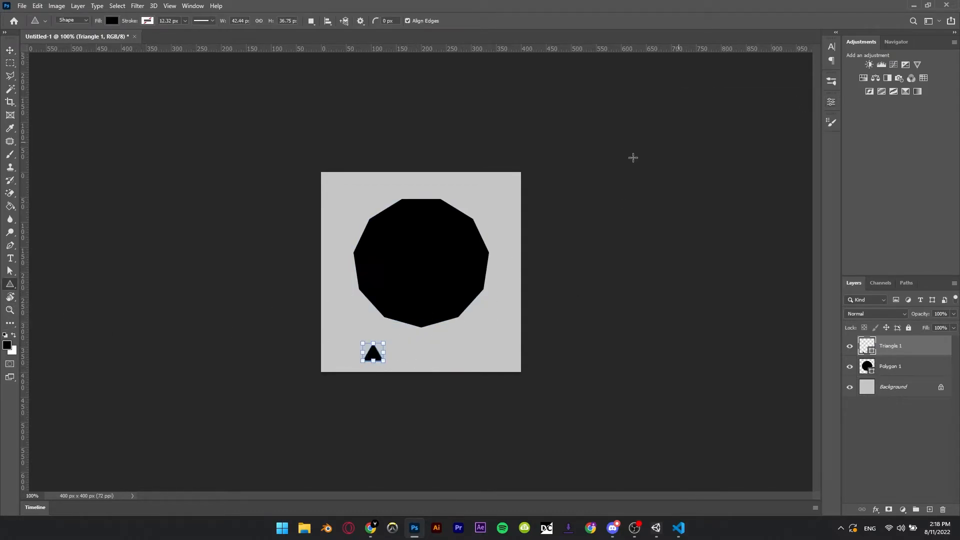
# Draw a triangle and rectangle stem into a downward arrow, then return to Unity
pyautogui.moveTo(373, 351); pyautogui.dragTo(342, 318)
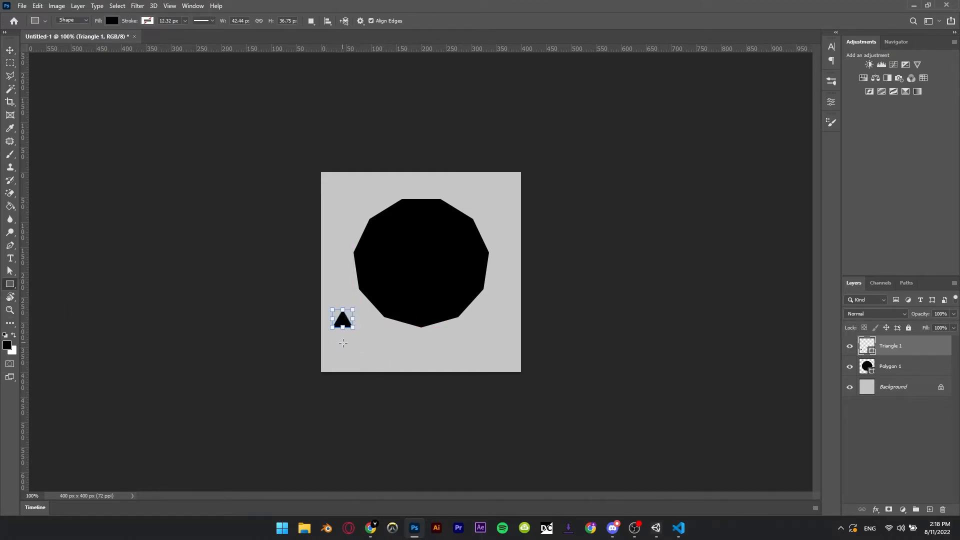
pyautogui.moveTo(349, 343); pyautogui.dragTo(358, 367)
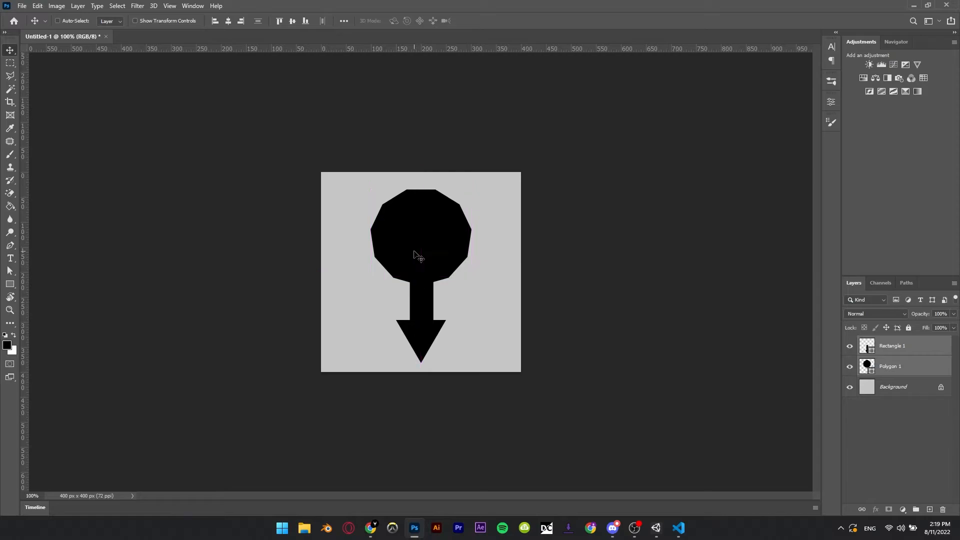
pyautogui.moveTo(580, 329)
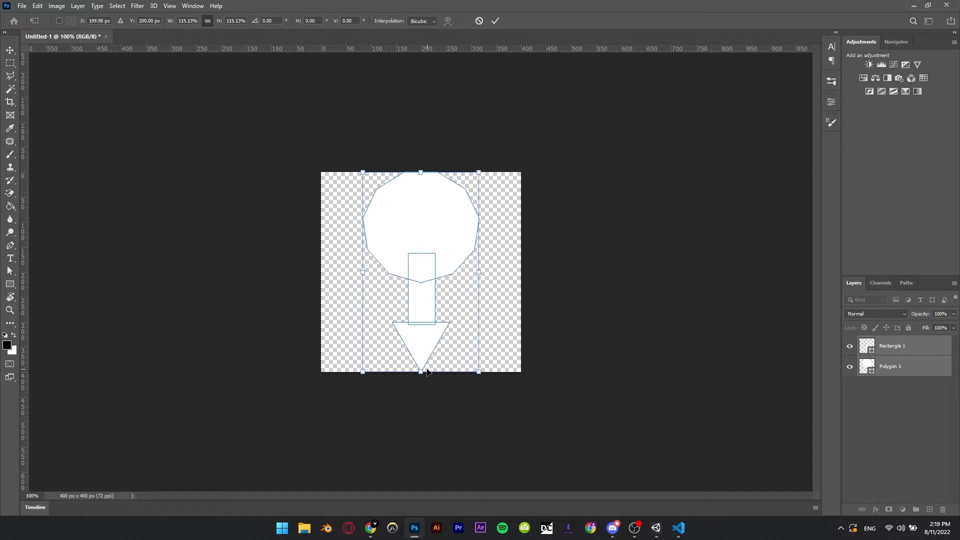
pyautogui.click(656, 528)
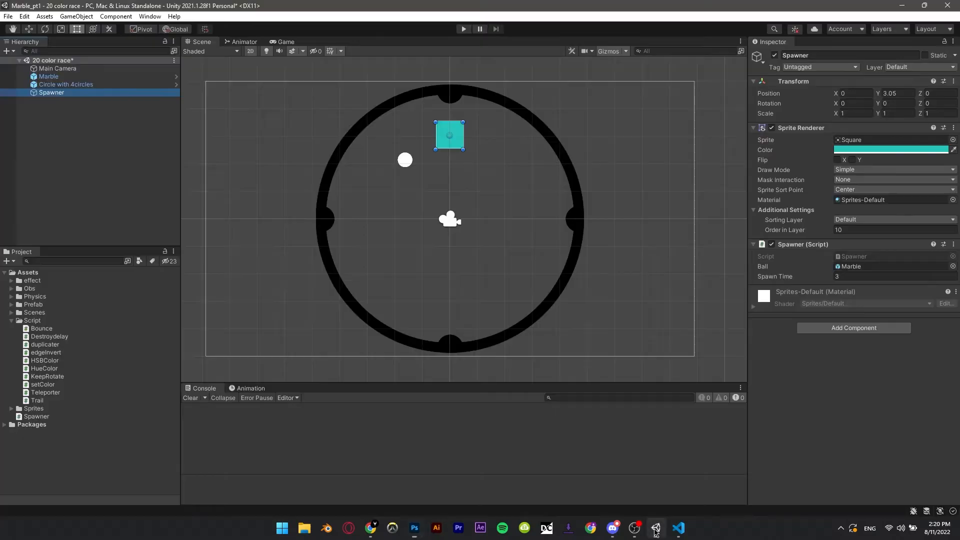
# Import Spawner.png into Assets/Obs and use it as the spawner's sprite at ~0.44 scale, spawning every 10 s
pyautogui.click(304, 527)
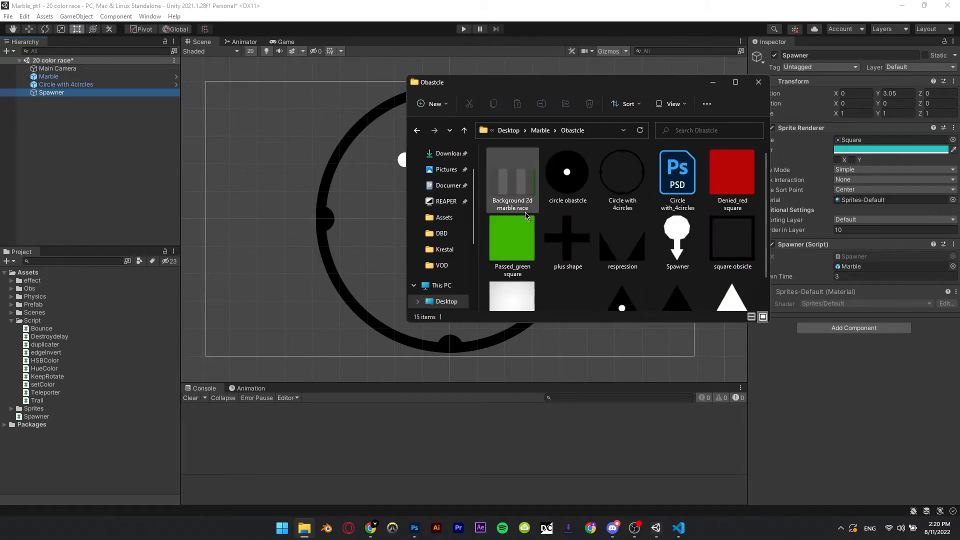
pyautogui.moveTo(677, 240)
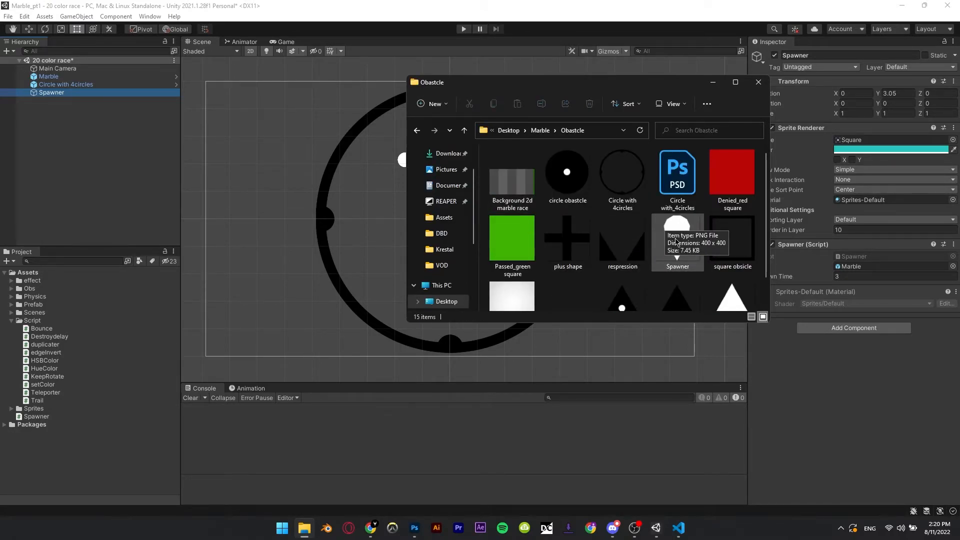
pyautogui.moveTo(165, 282)
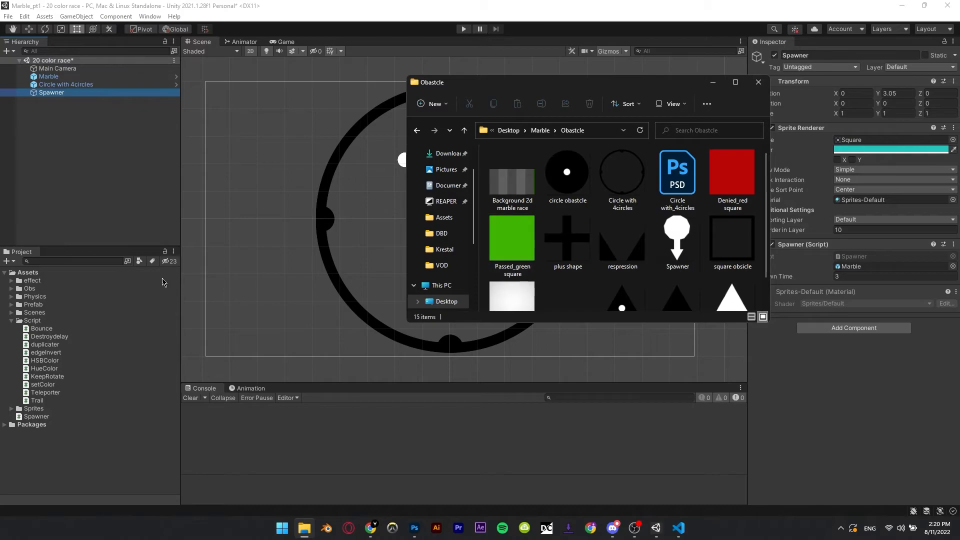
pyautogui.click(758, 82)
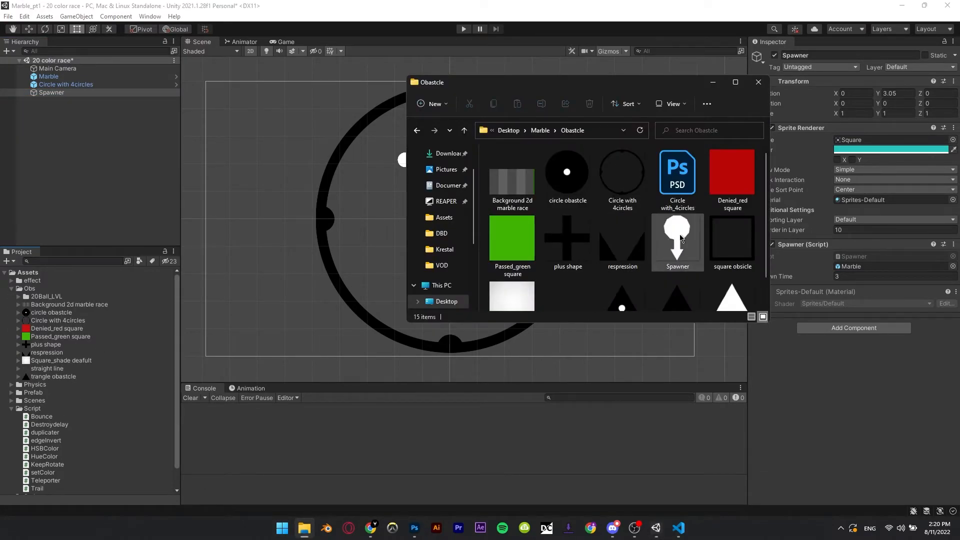
pyautogui.click(677, 241)
pyautogui.write('10')
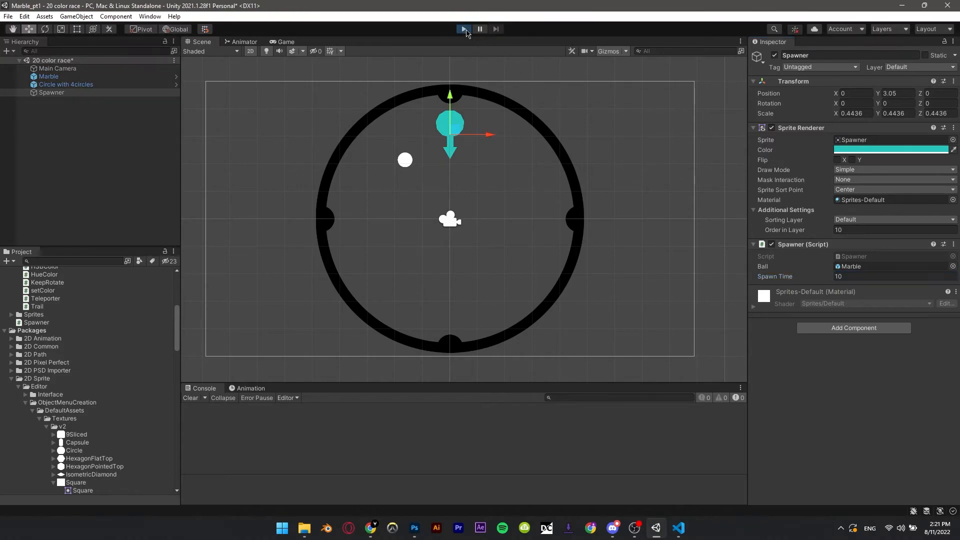
# Play the scene to verify a marble spawns under the arrow and rolls inside the ring
pyautogui.click(462, 28)
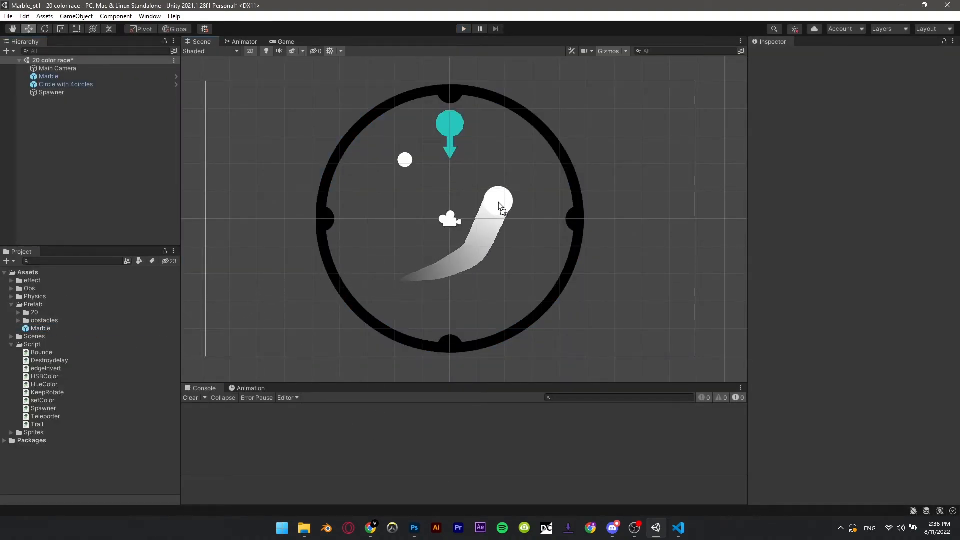
# Rename the marble copy to 'Pink', save it as a prefab, and duplicate it with Ctrl+D inside the ring
pyautogui.click(498, 199)
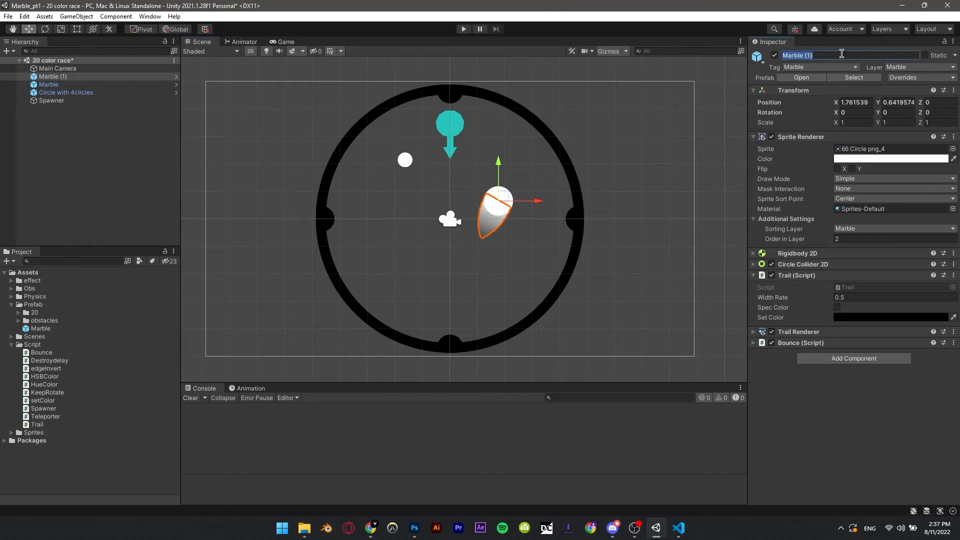
pyautogui.write('Pink')
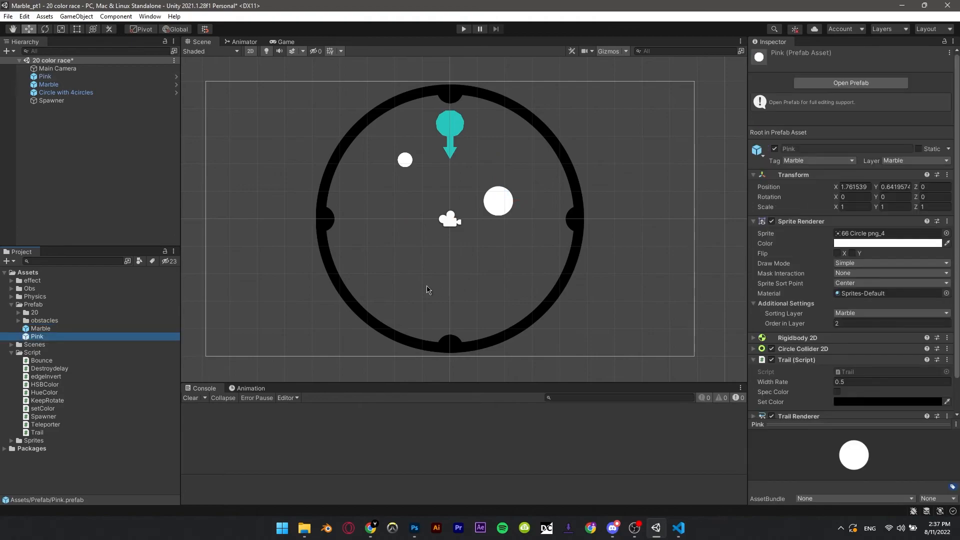
pyautogui.moveTo(117, 158)
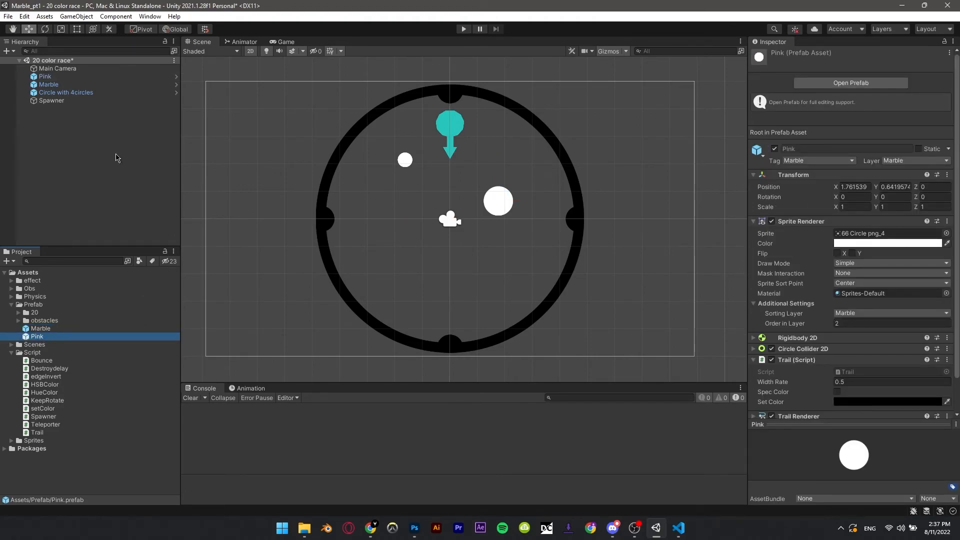
pyautogui.click(45, 76)
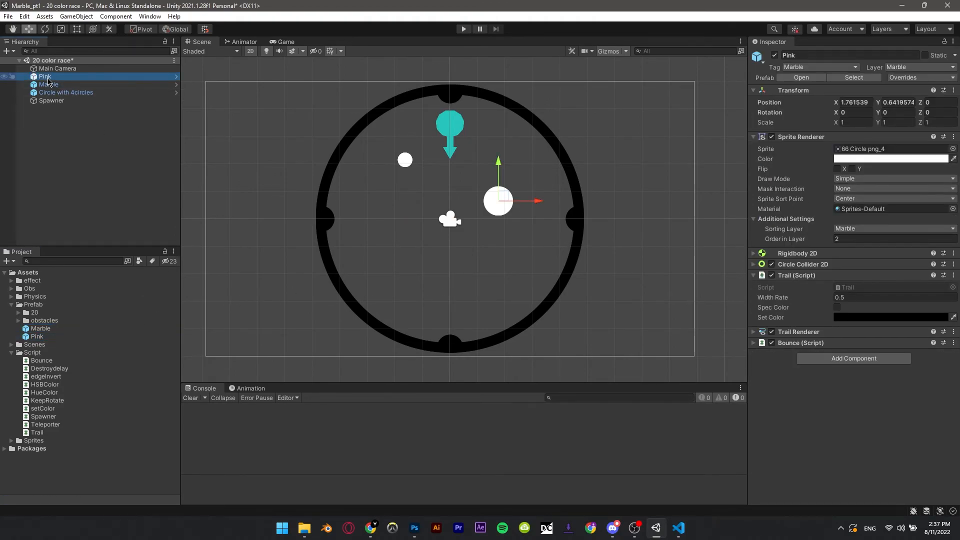
pyautogui.press('ctrl+d')
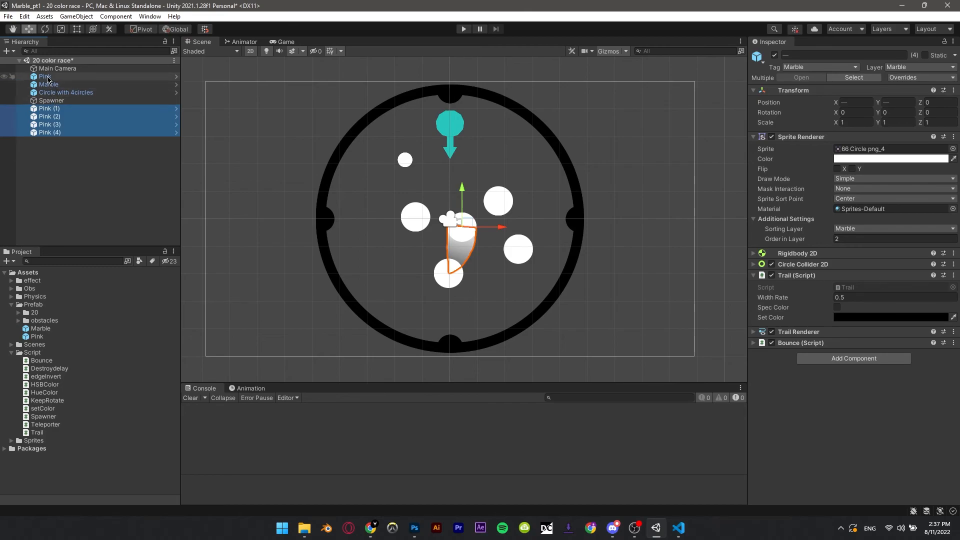
# Group the five Pink marbles under an empty parent, colour one bright pink, and review its prefab overrides
pyautogui.rightClick(48, 78)
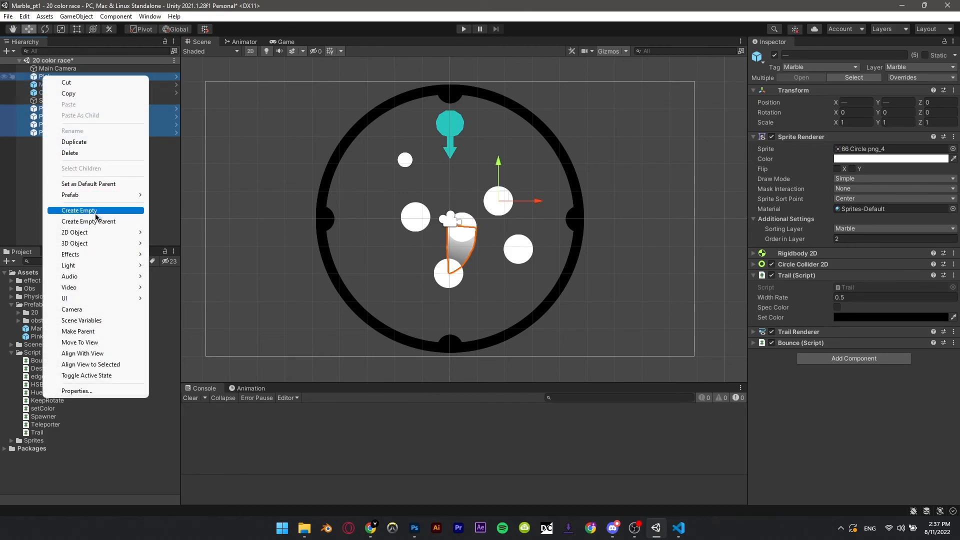
pyautogui.click(79, 210)
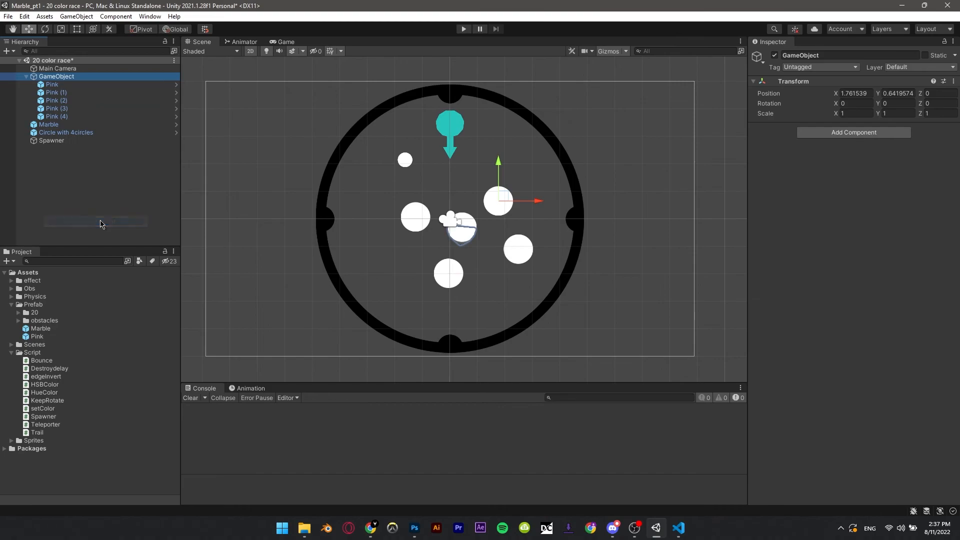
pyautogui.click(28, 75)
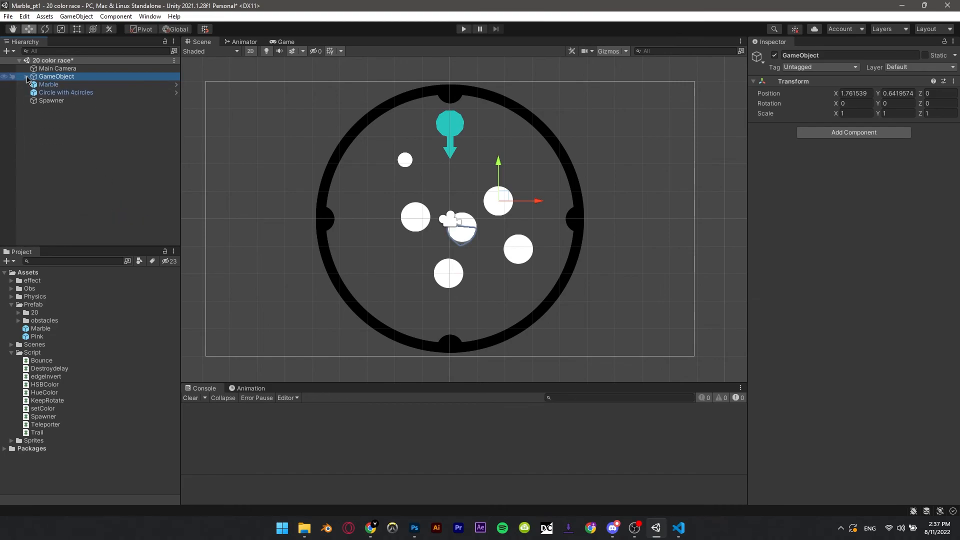
pyautogui.click(26, 76)
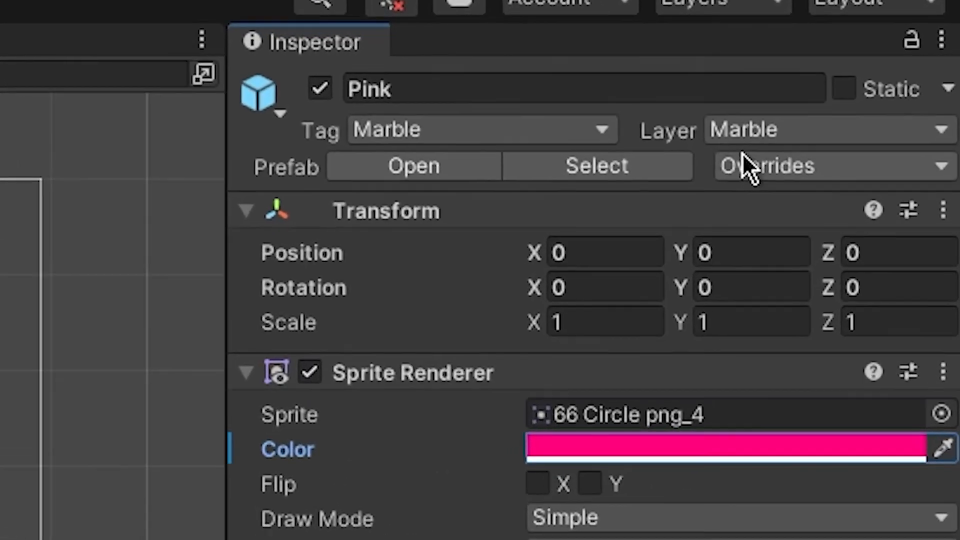
pyautogui.click(819, 166)
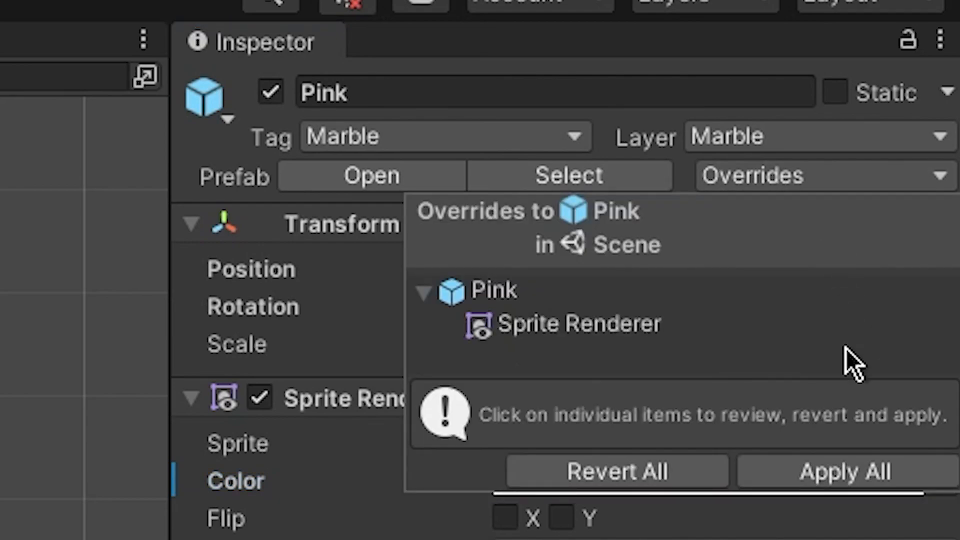